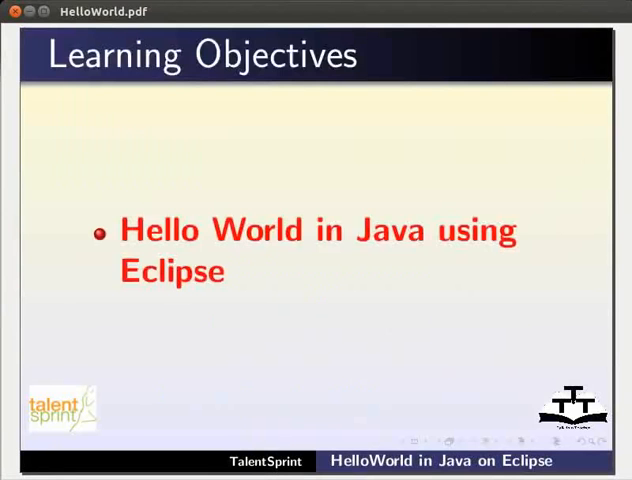
# Advance to the Hello World slide, then type eclipse into the launcher.
pyautogui.press('Right')
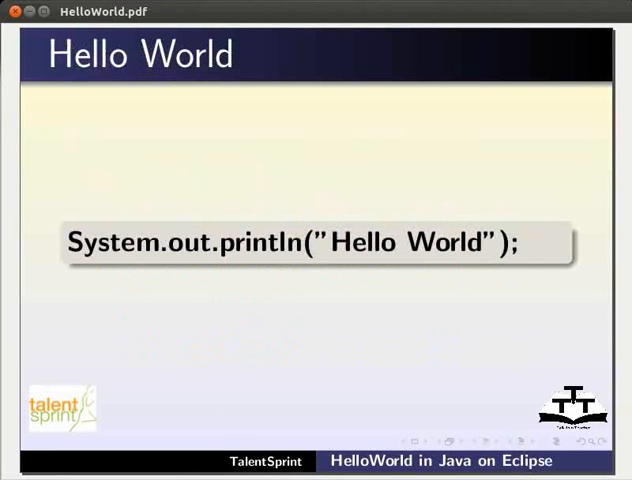
pyautogui.write('eclipse')
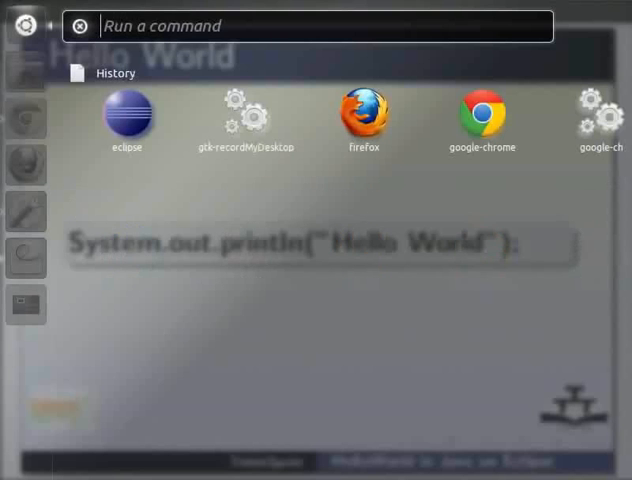
# Launch Eclipse and accept the default /home/tsuser/workspace workspace.
pyautogui.write('eclips')
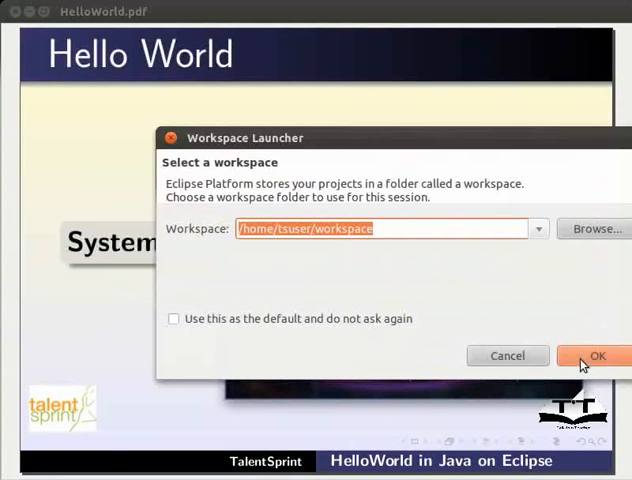
pyautogui.click(597, 356)
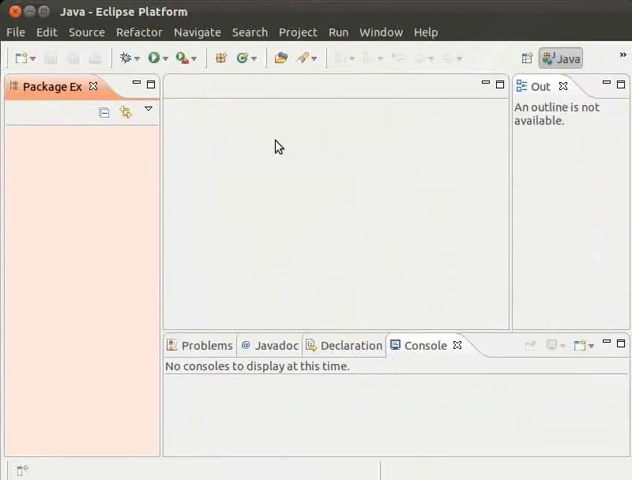
pyautogui.moveTo(18, 57)
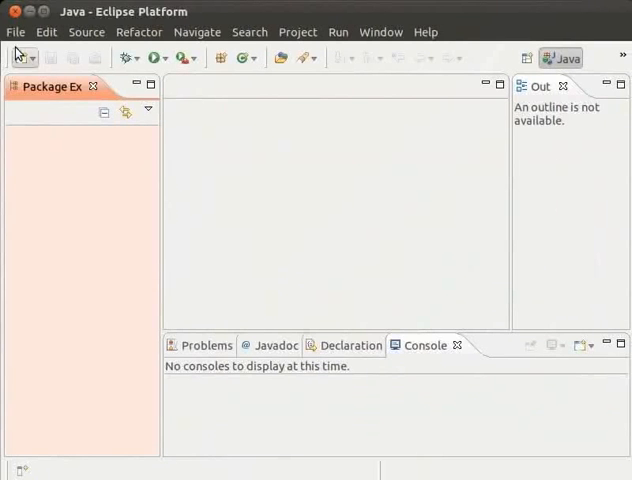
# Create a Java project named DemoProject through the New Project wizard.
pyautogui.click(15, 31)
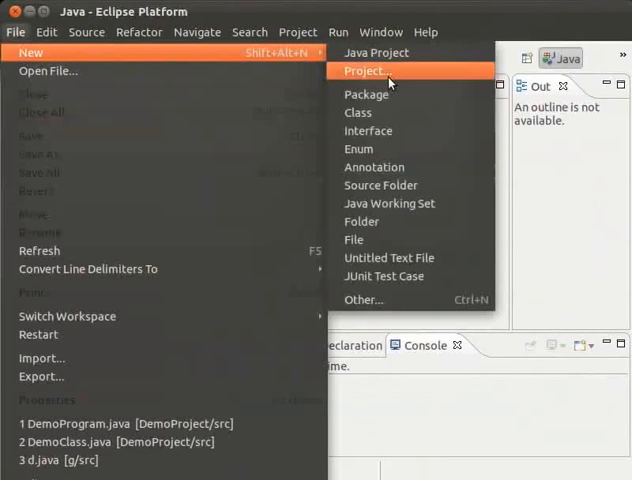
pyautogui.click(364, 70)
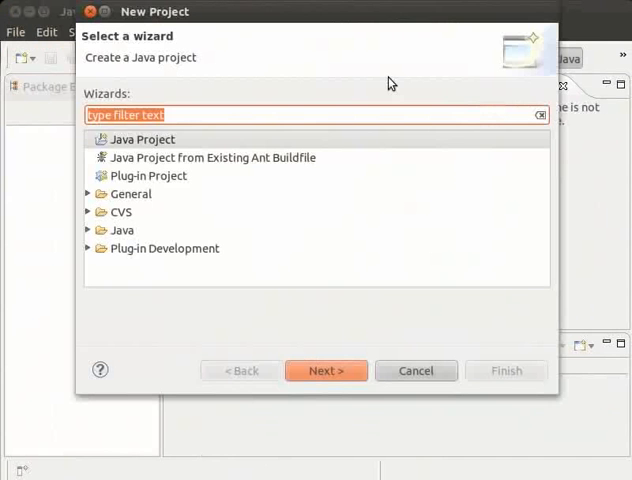
pyautogui.moveTo(403, 183)
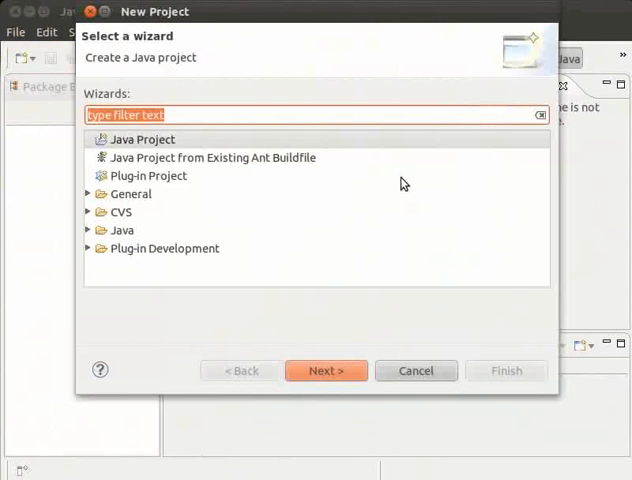
pyautogui.click(141, 139)
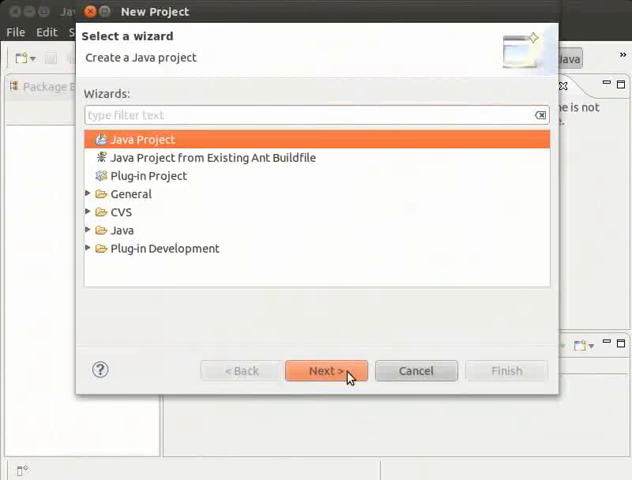
pyautogui.click(324, 370)
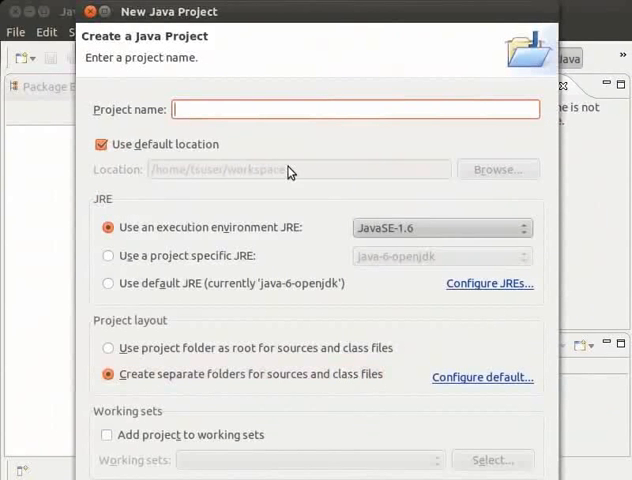
pyautogui.write('DemoP')
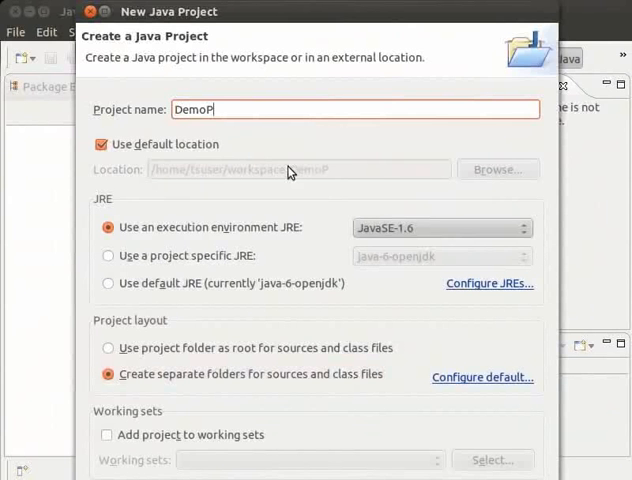
pyautogui.write('roject')
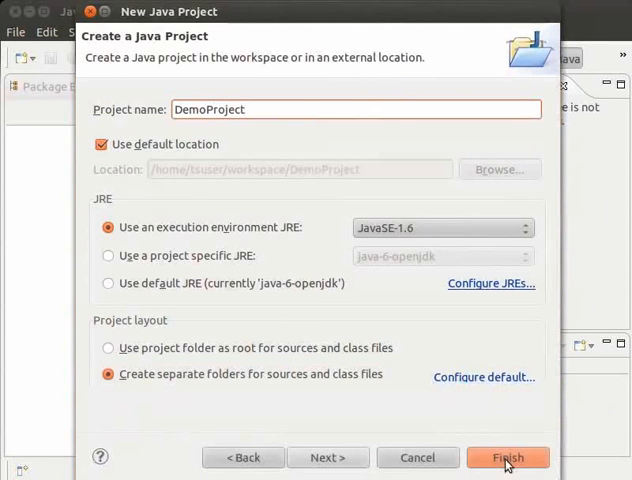
pyautogui.click(508, 457)
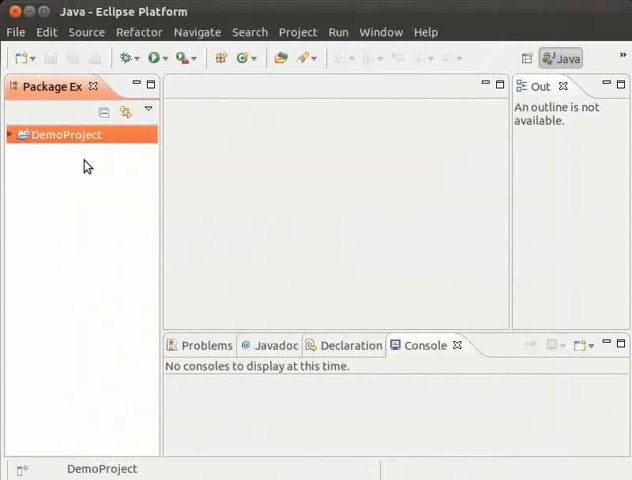
# Add a DemoProgram class to DemoProject with a public static void main stub.
pyautogui.rightClick(64, 134)
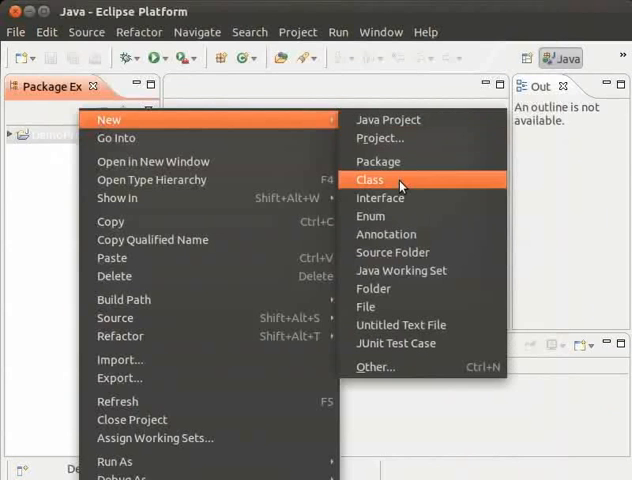
pyautogui.click(369, 180)
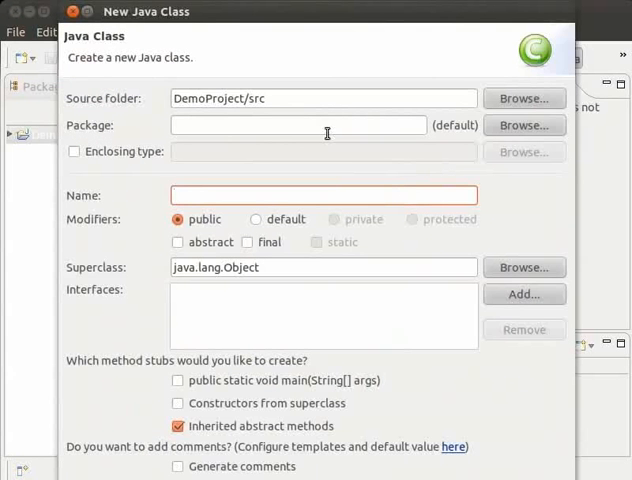
pyautogui.write('Demo')
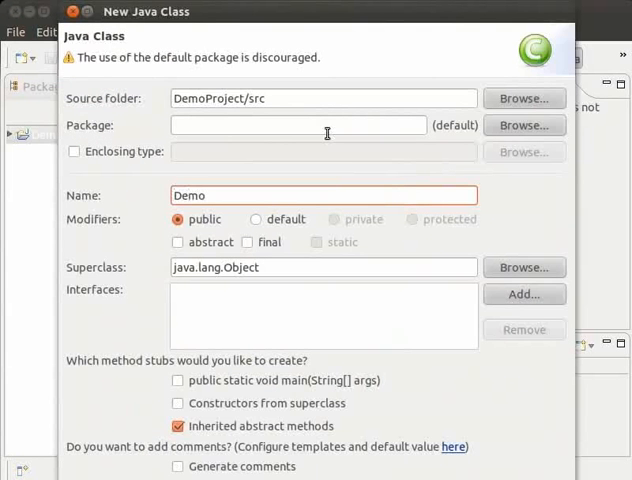
pyautogui.write('Progra')
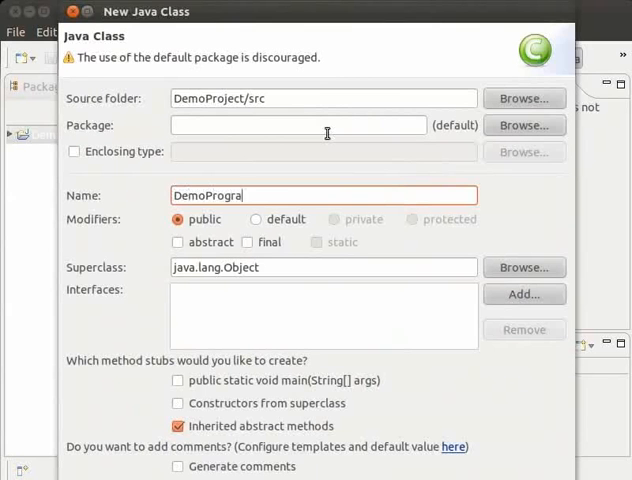
pyautogui.write('m')
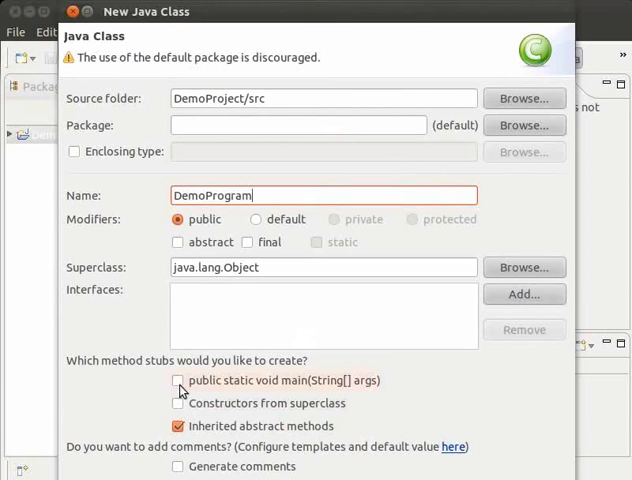
pyautogui.click(178, 380)
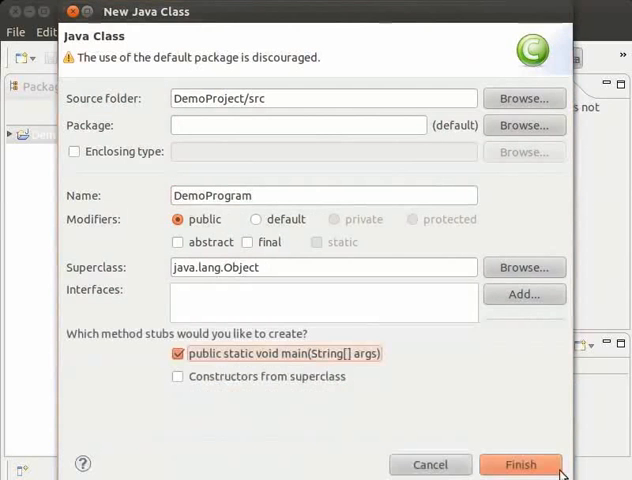
pyautogui.click(520, 464)
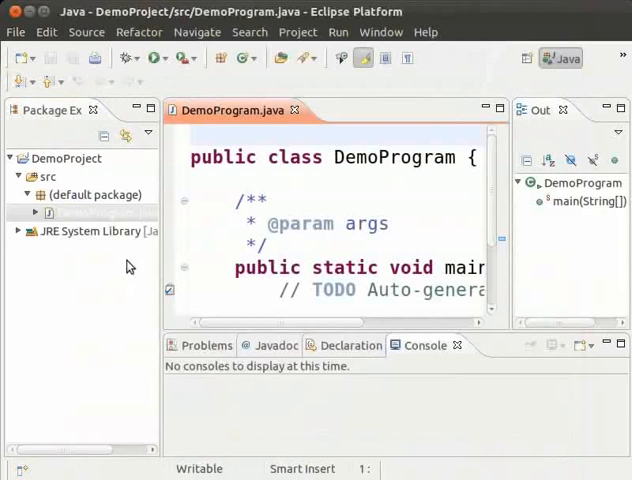
pyautogui.click(66, 158)
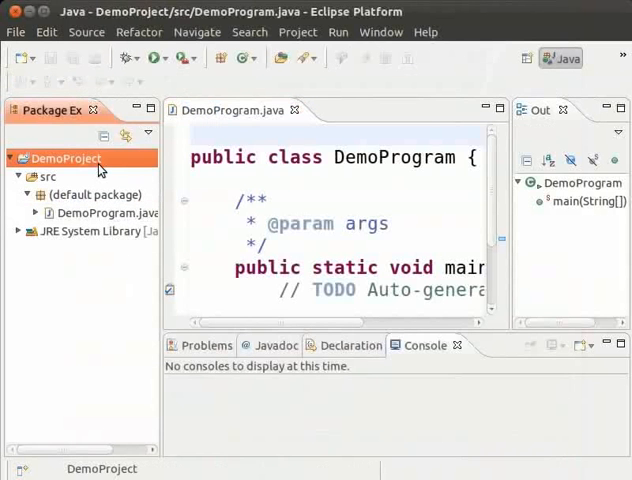
pyautogui.moveTo(68, 225)
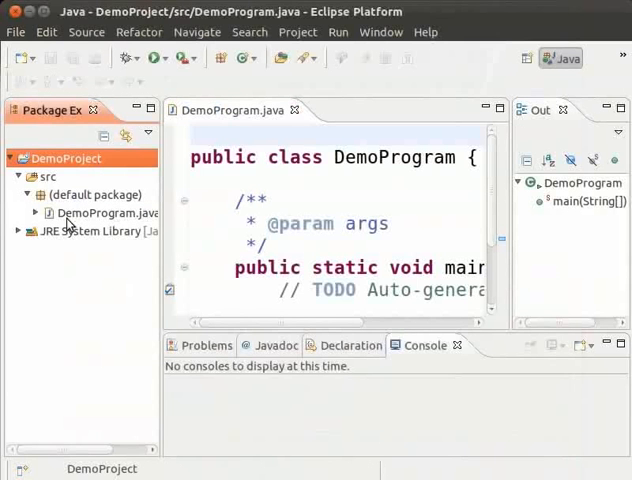
pyautogui.moveTo(121, 358)
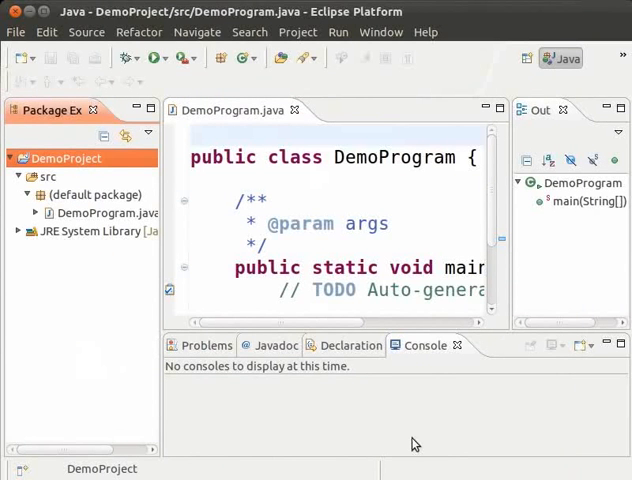
pyautogui.moveTo(138, 373)
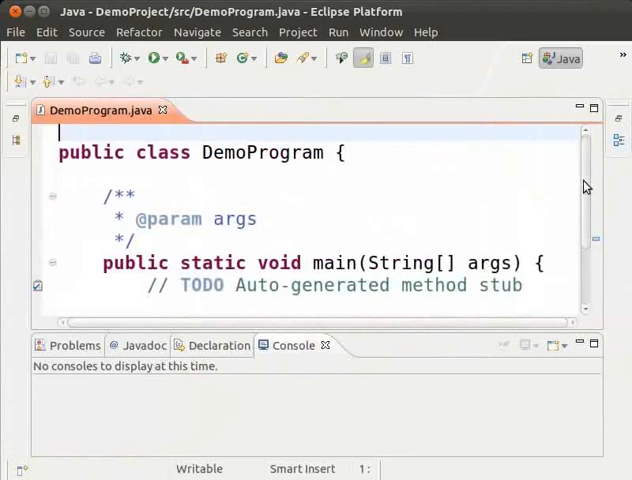
# Delete the generated Javadoc and TODO comments from DemoProgram.java.
pyautogui.scroll(-3)
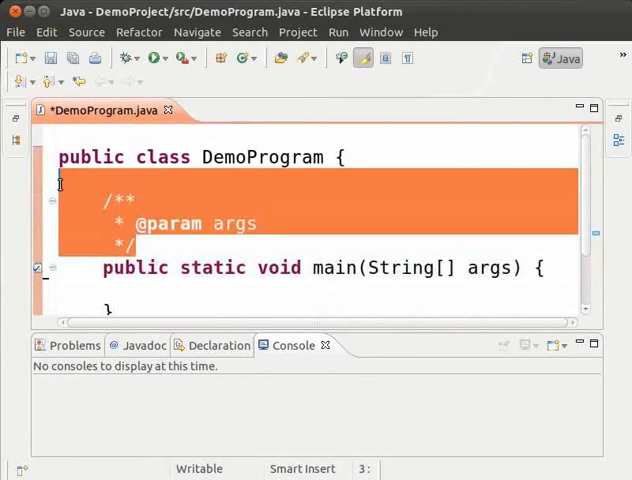
pyautogui.press('Delete')
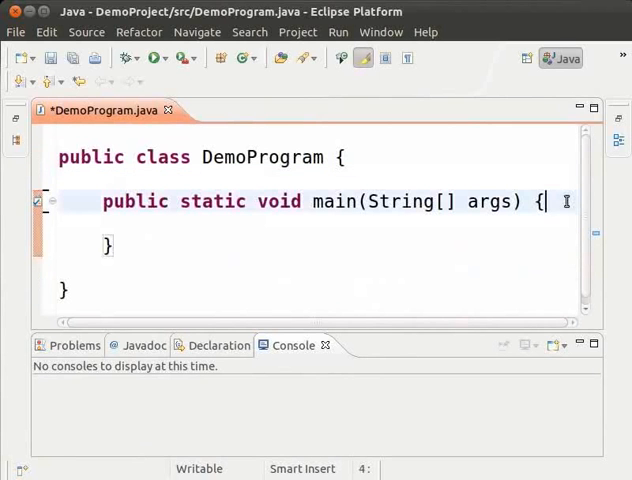
# Write System.out.println("Hello World"); inside the main method.
pyautogui.write('Sys')
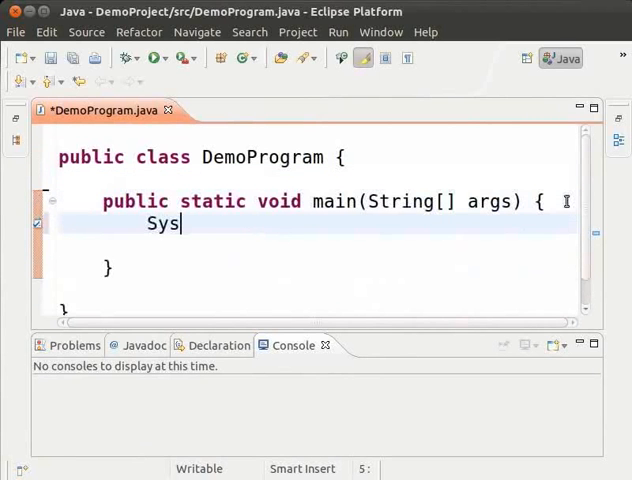
pyautogui.write('tem.')
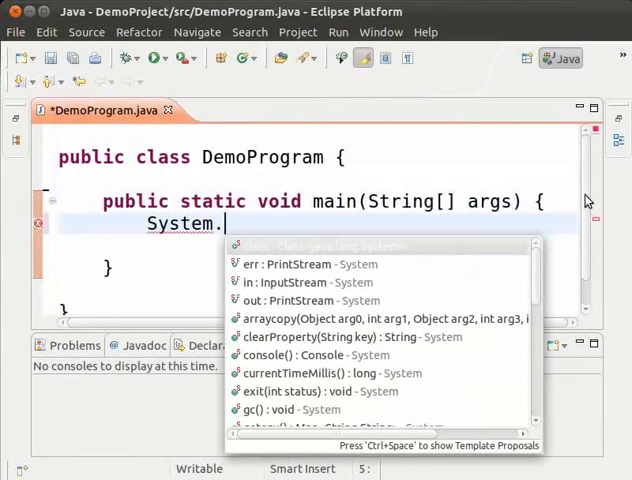
pyautogui.moveTo(401, 402)
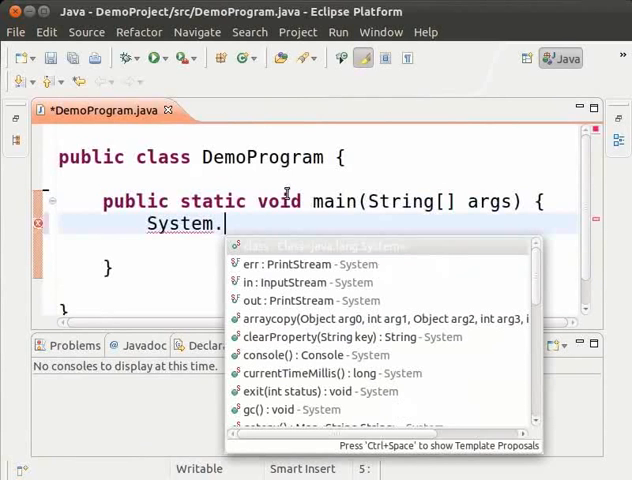
pyautogui.write('out.')
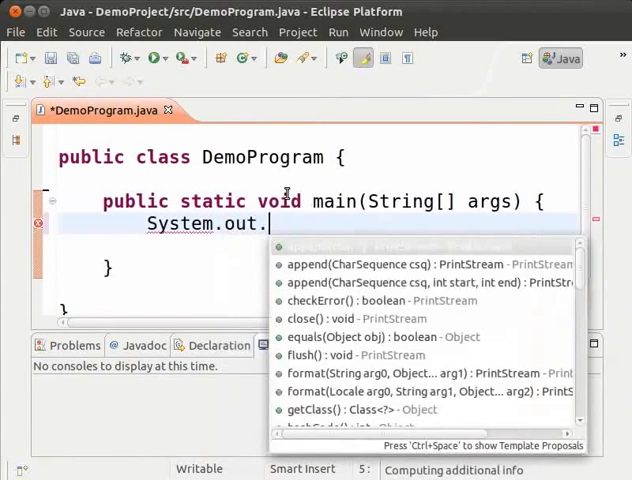
pyautogui.write('println(')
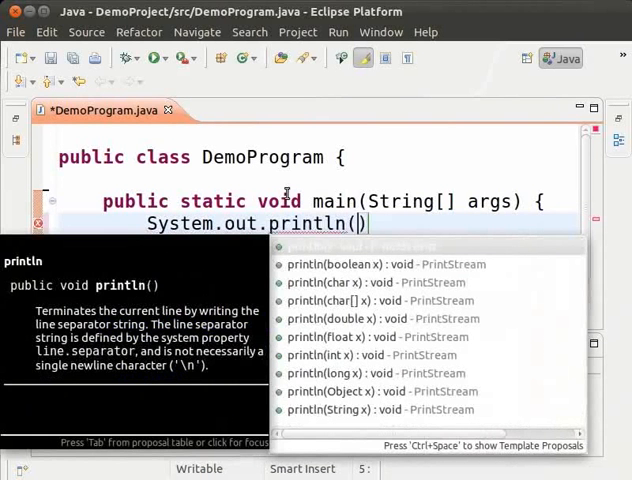
pyautogui.write('"')
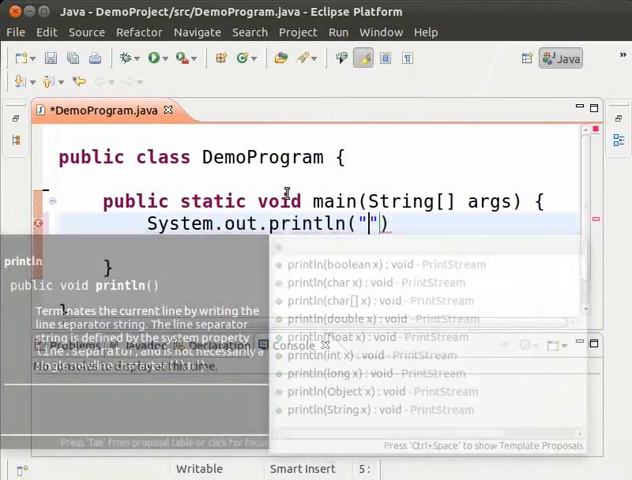
pyautogui.write('He')
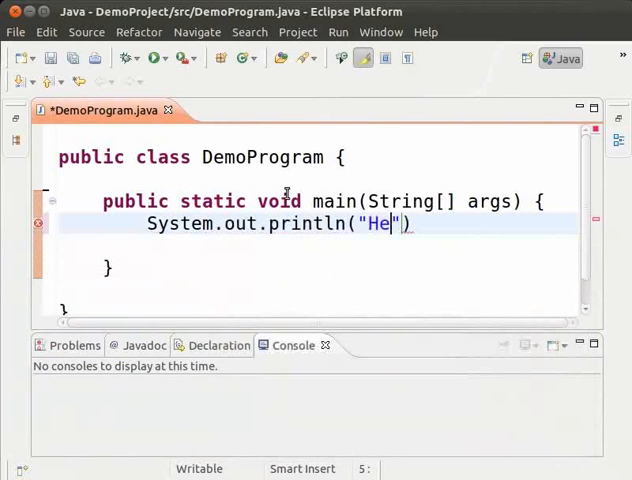
pyautogui.write('llo W')
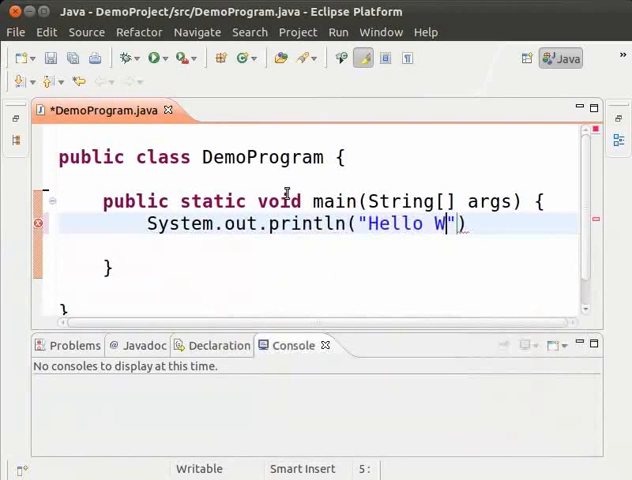
pyautogui.write('orld')
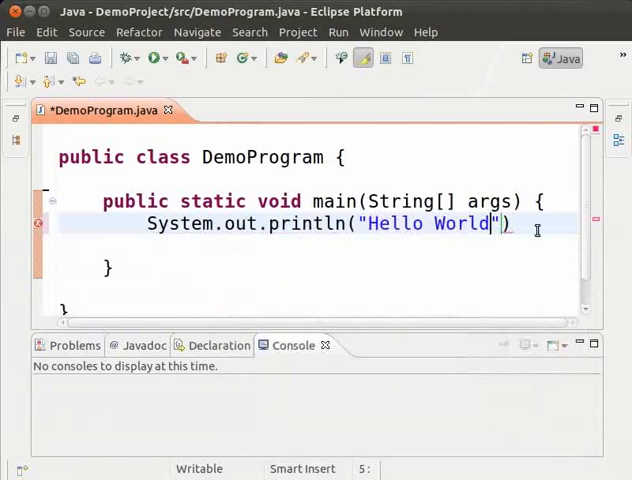
pyautogui.write(';')
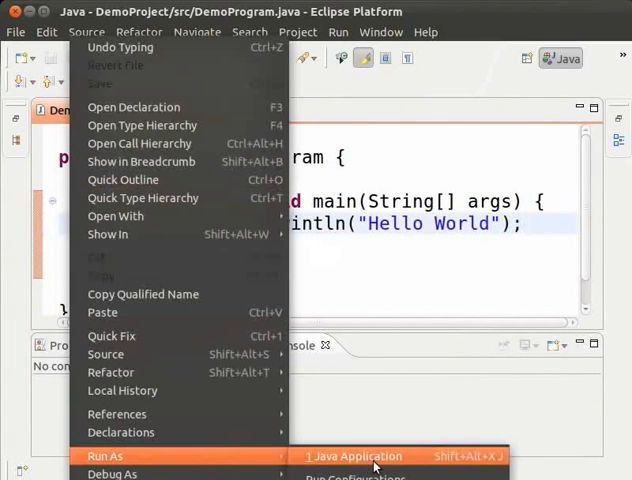
# Run DemoProgram as a Java application to print Hello World in the console.
pyautogui.click(358, 456)
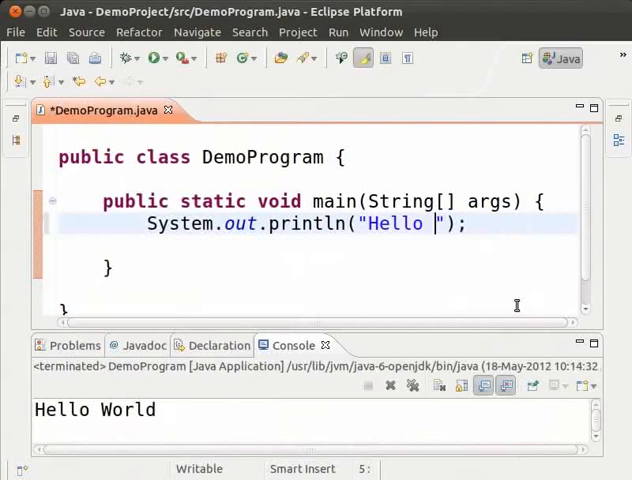
# Replace World with Java so the println string reads "Hello Java".
pyautogui.write('Java')
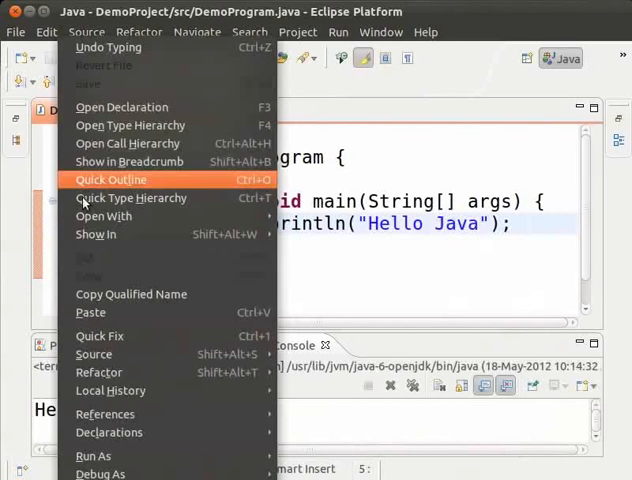
pyautogui.moveTo(93, 456)
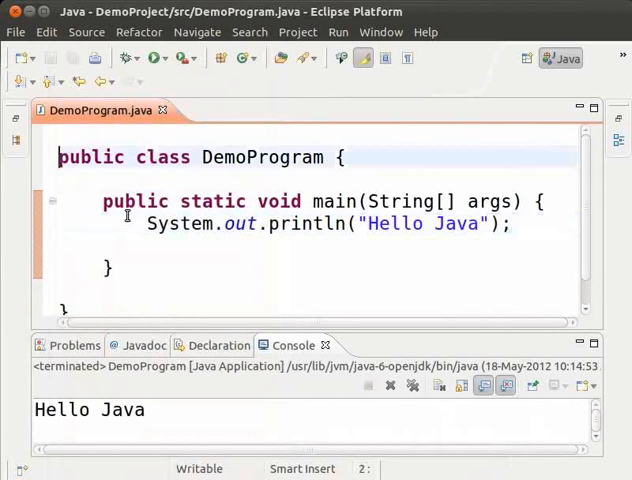
pyautogui.moveTo(193, 253)
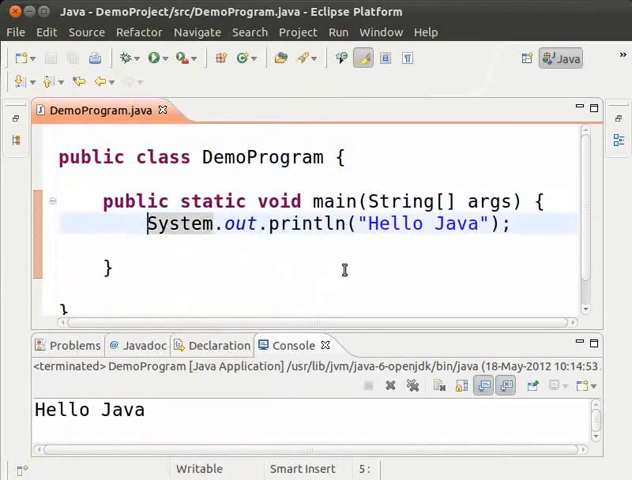
pyautogui.moveTo(585, 208)
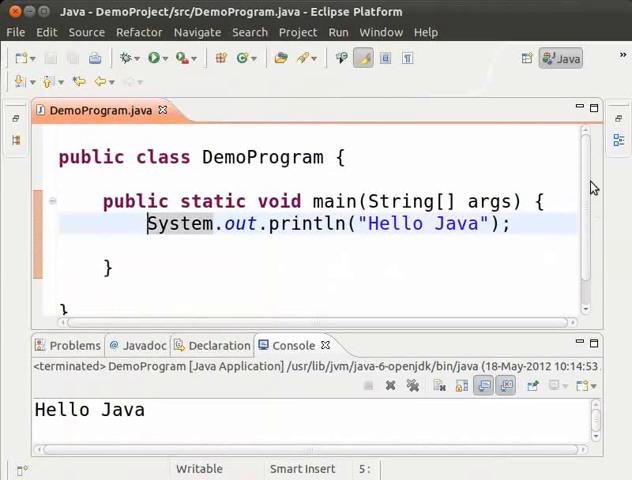
pyautogui.moveTo(395, 118)
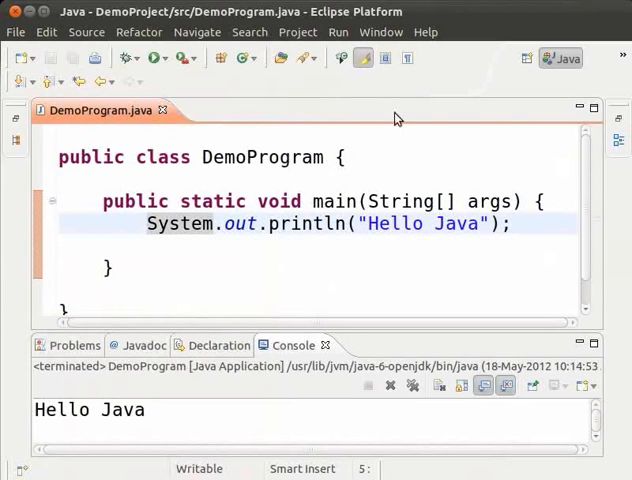